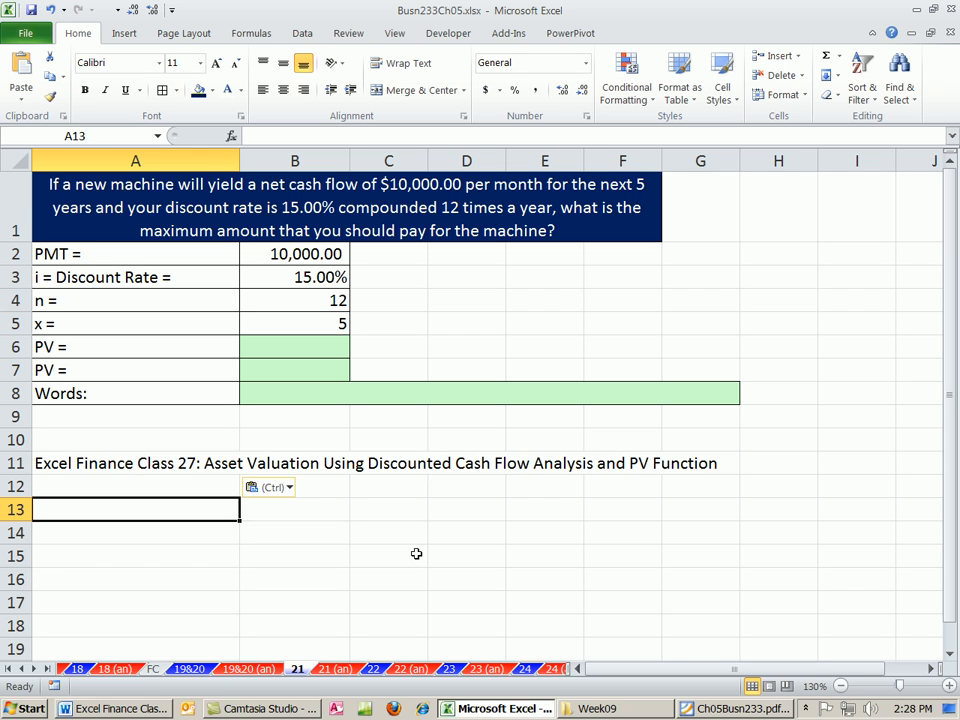
mouse_move(461, 579)
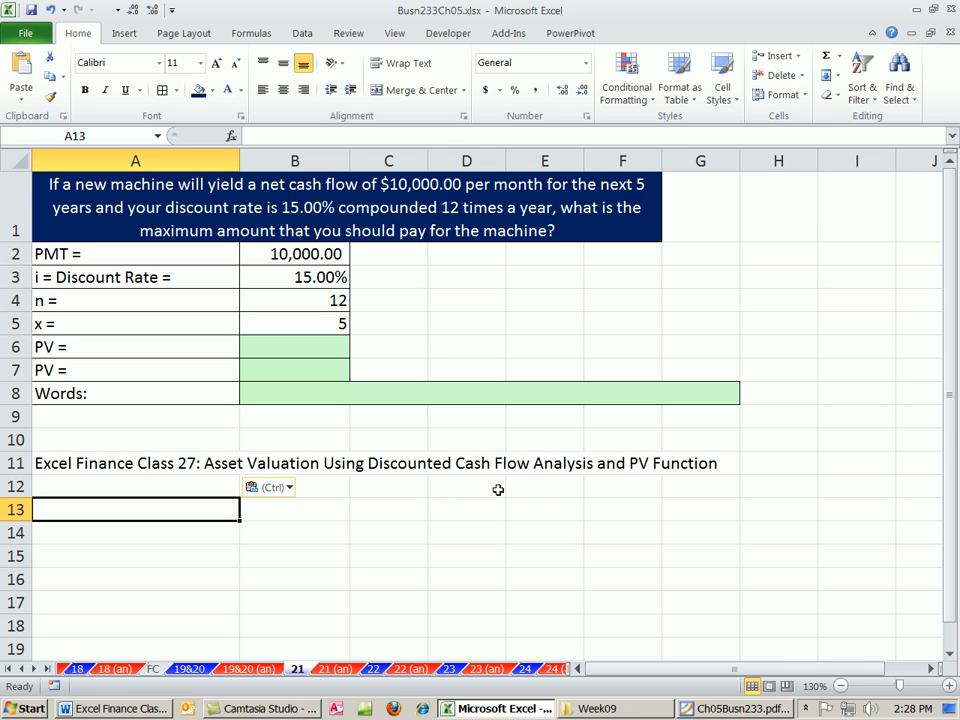
mouse_move(469, 490)
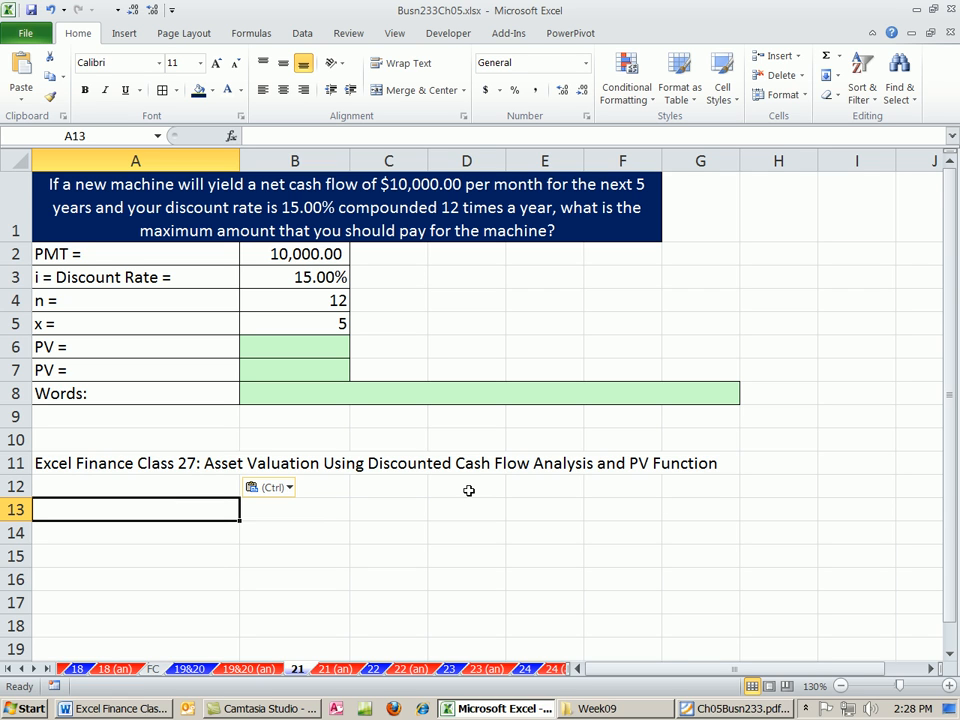
mouse_move(462, 556)
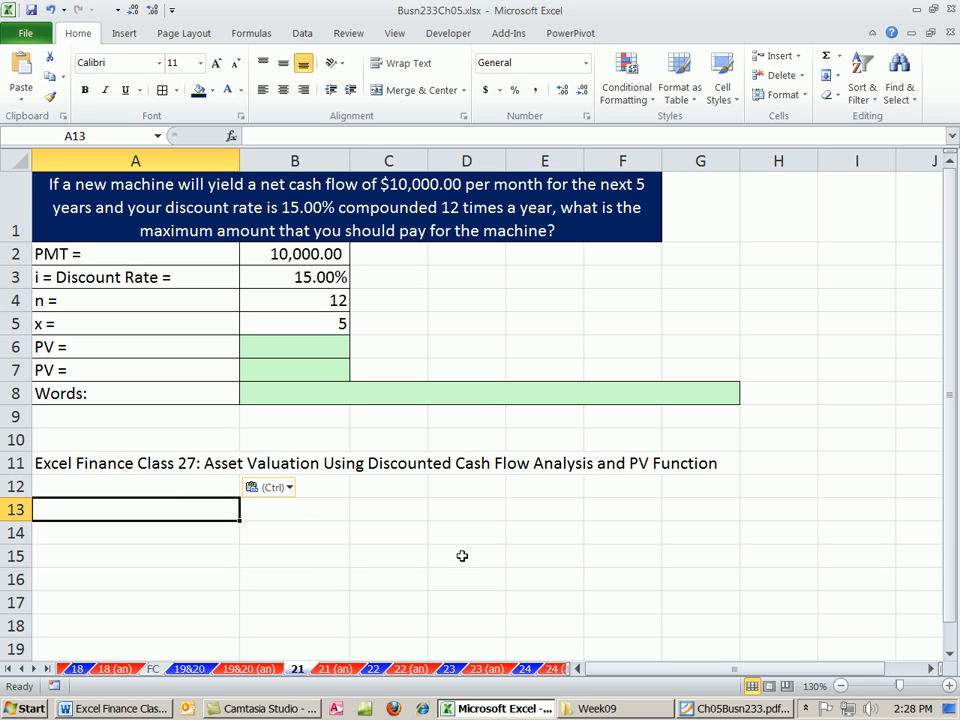
mouse_move(439, 554)
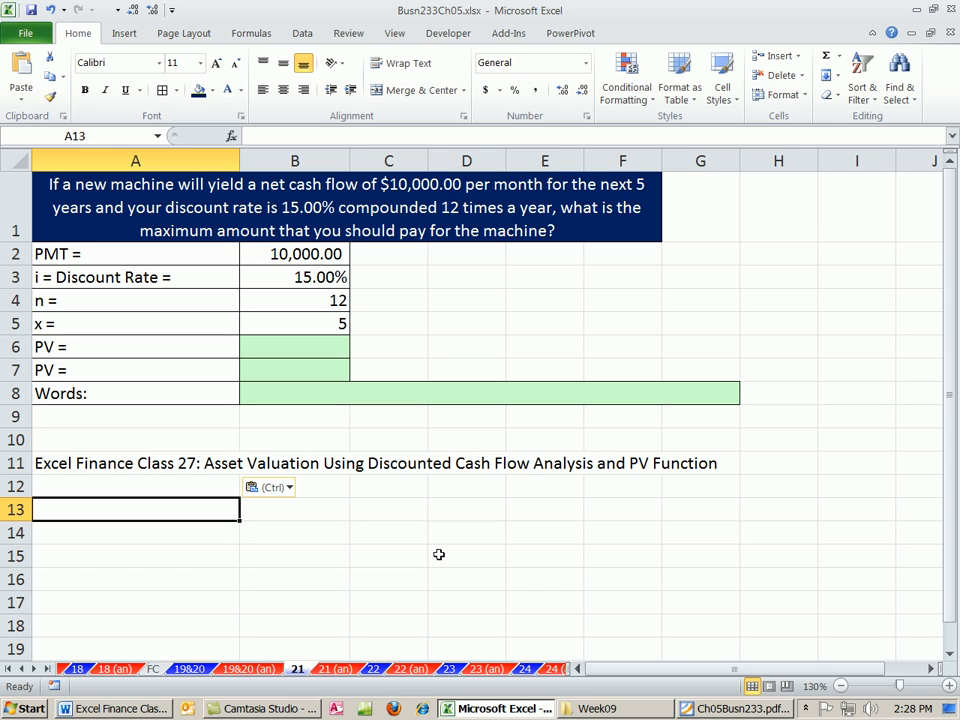
mouse_move(62, 197)
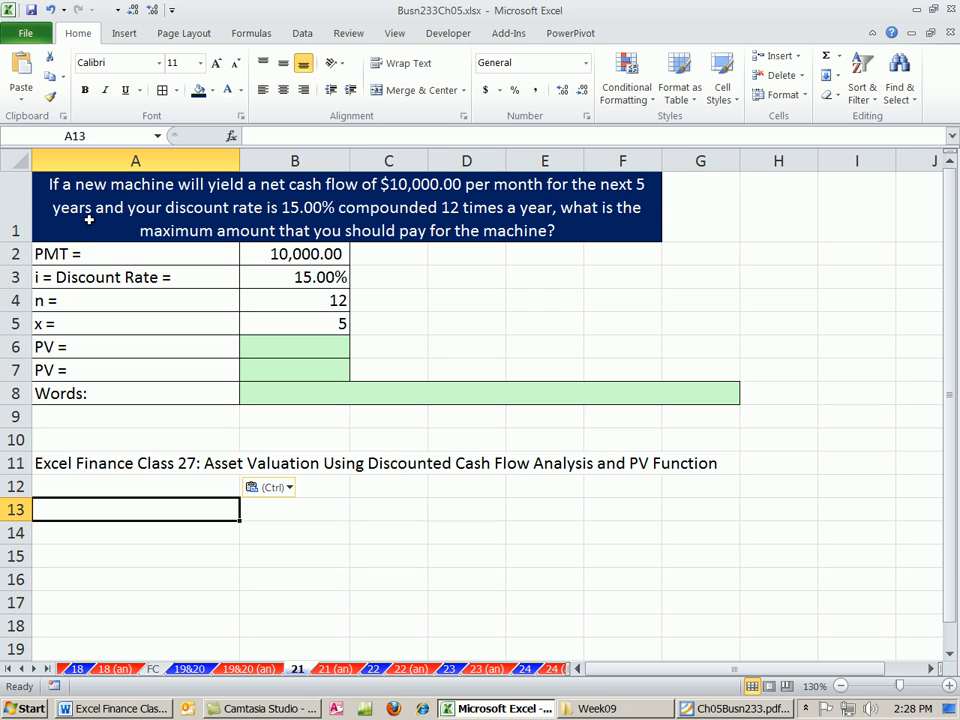
mouse_move(293, 227)
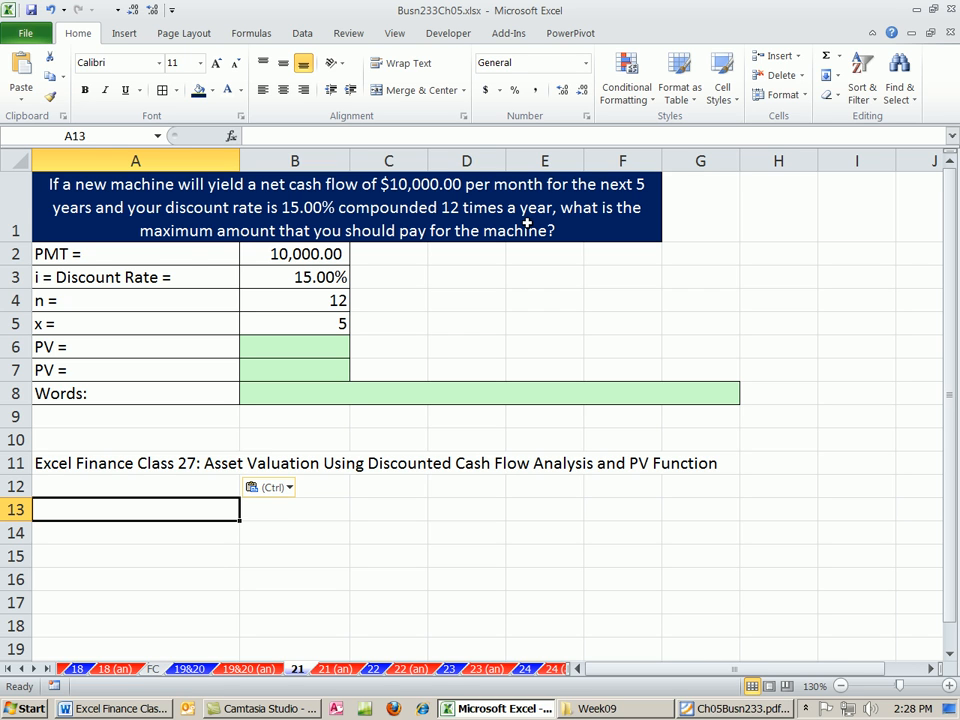
mouse_move(238, 244)
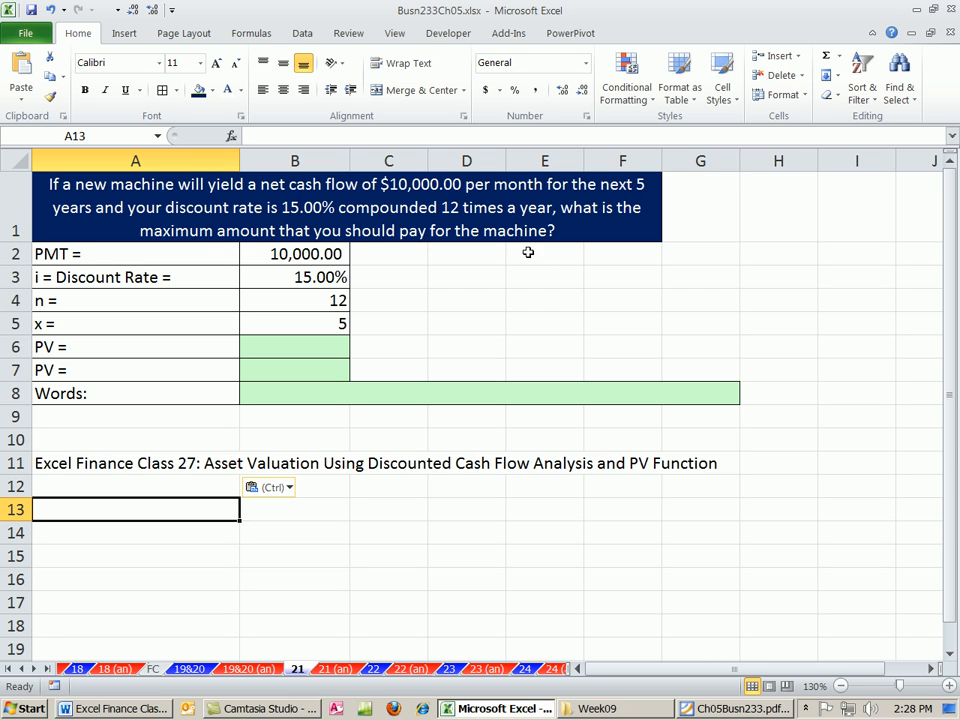
mouse_move(266, 220)
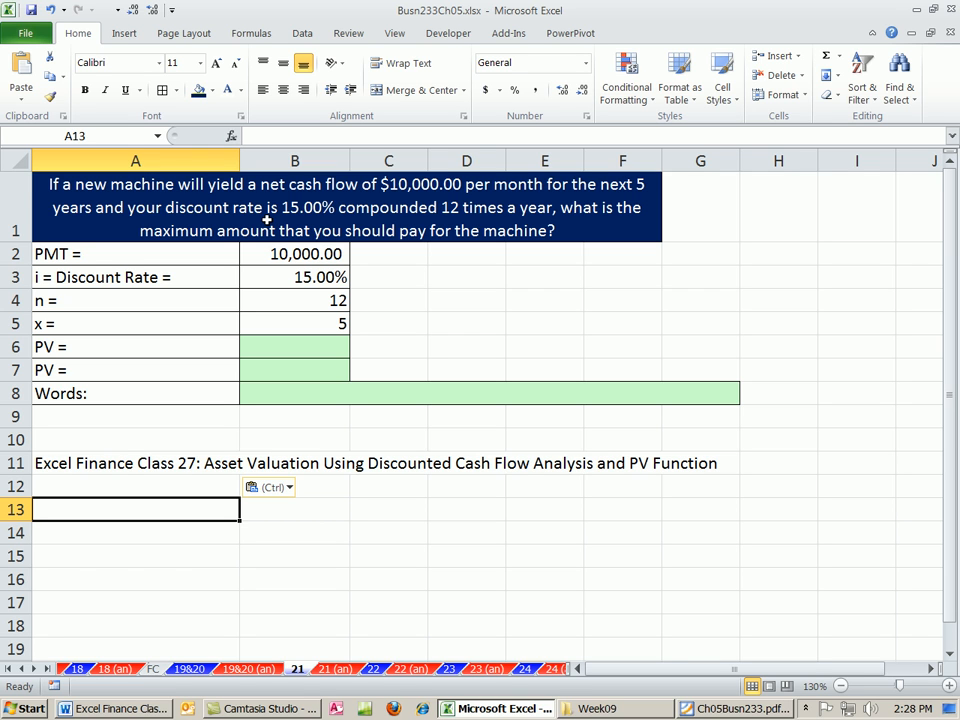
mouse_move(293, 357)
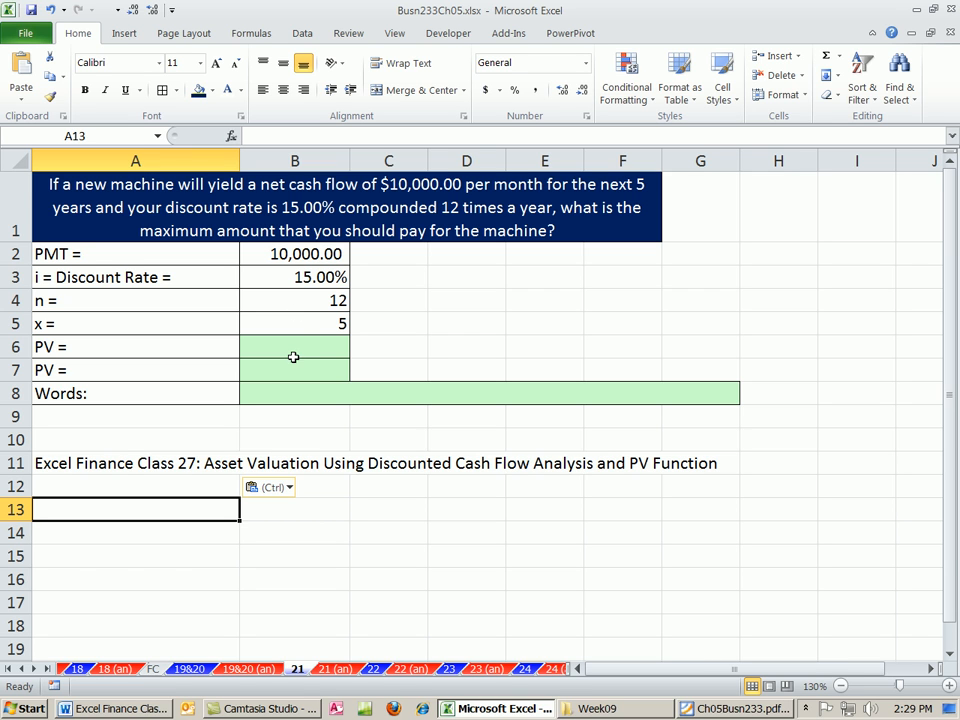
Enter =PV(B3/B4,B4*B5,B2) in B6 to compute the machine's present value
click(294, 346)
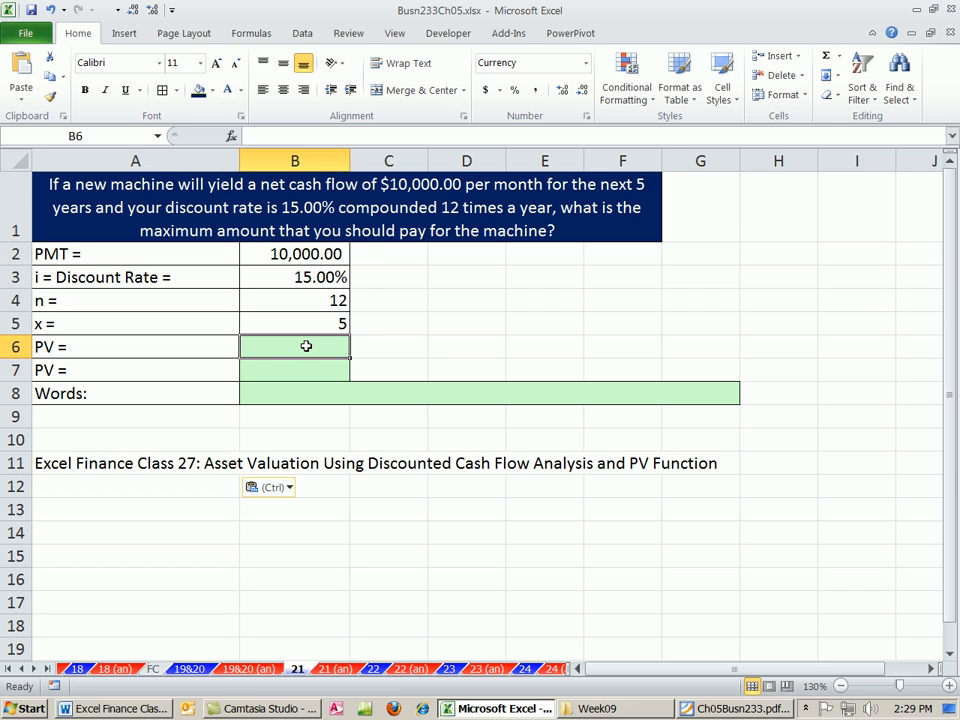
text(=PV()
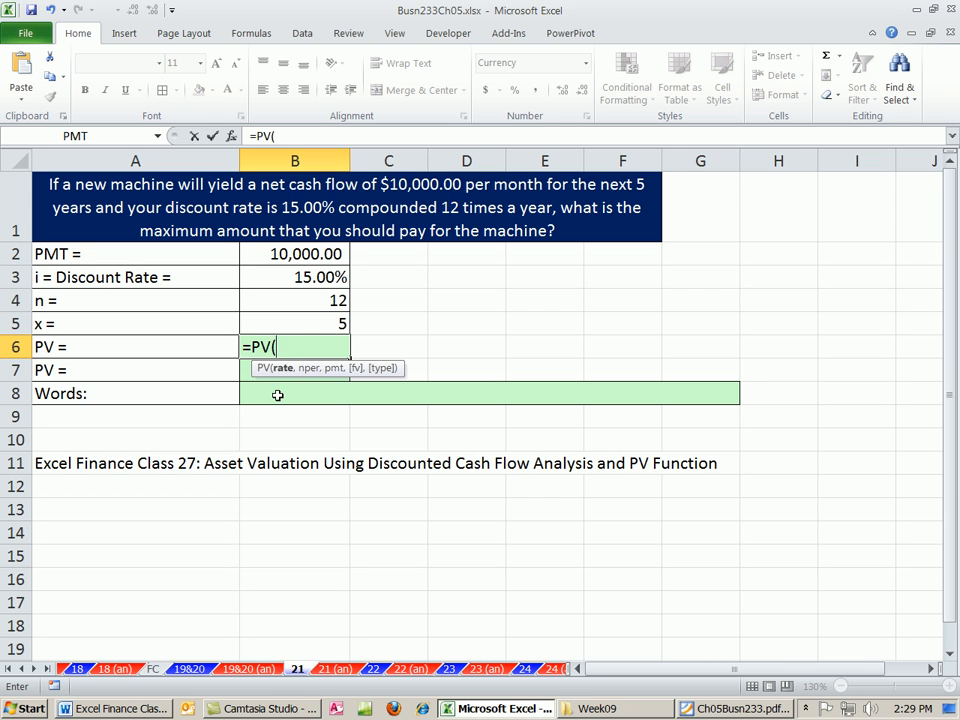
mouse_move(283, 375)
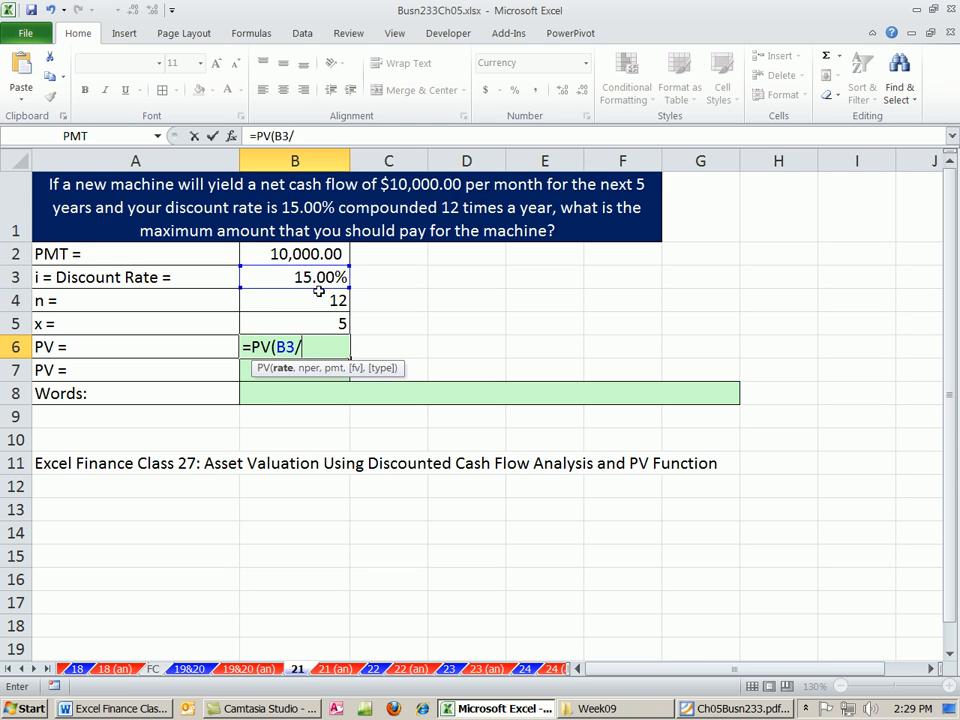
click(294, 300)
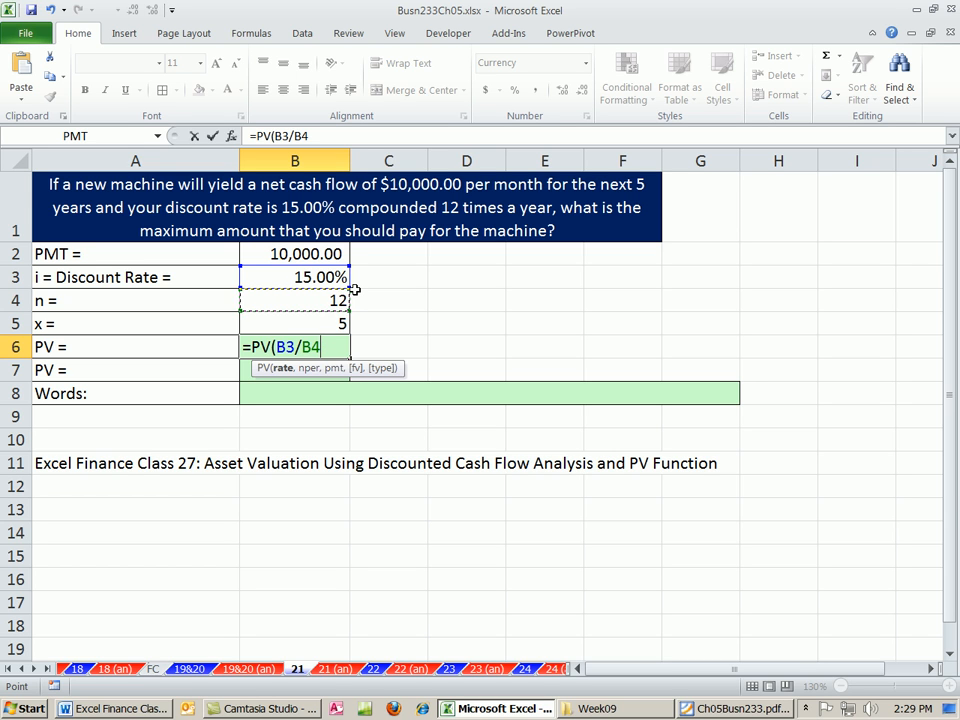
mouse_move(381, 291)
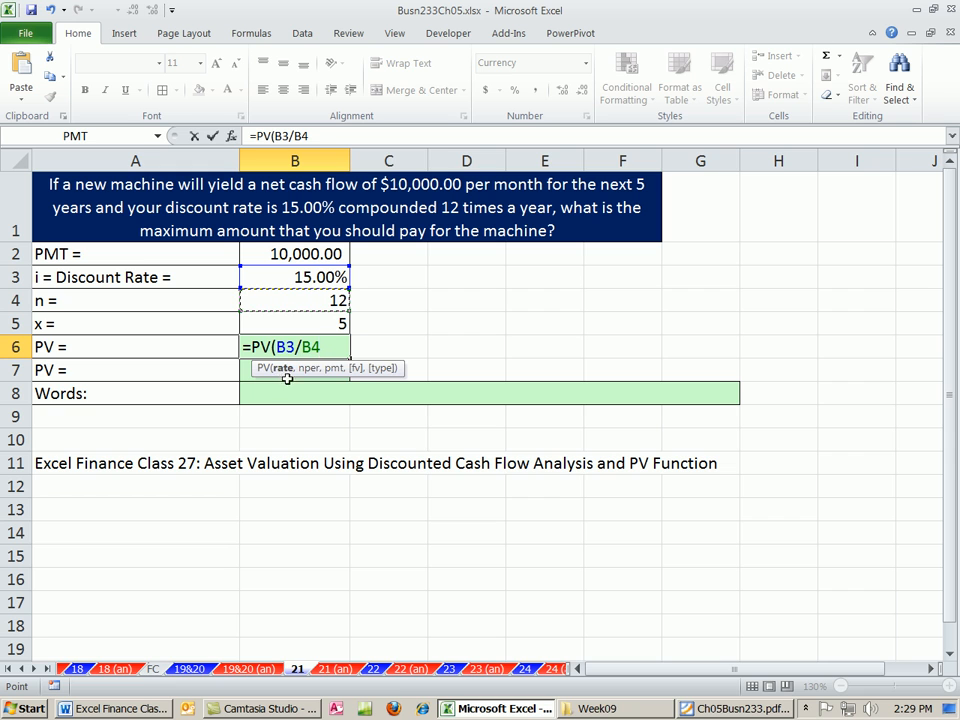
text(,B4)
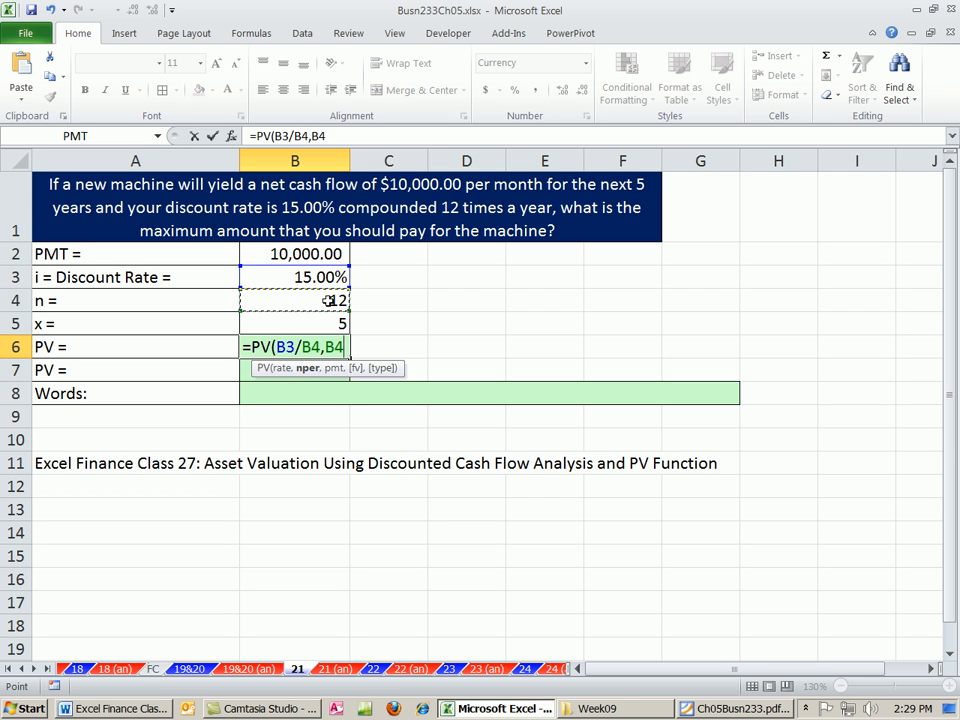
text(*B5)
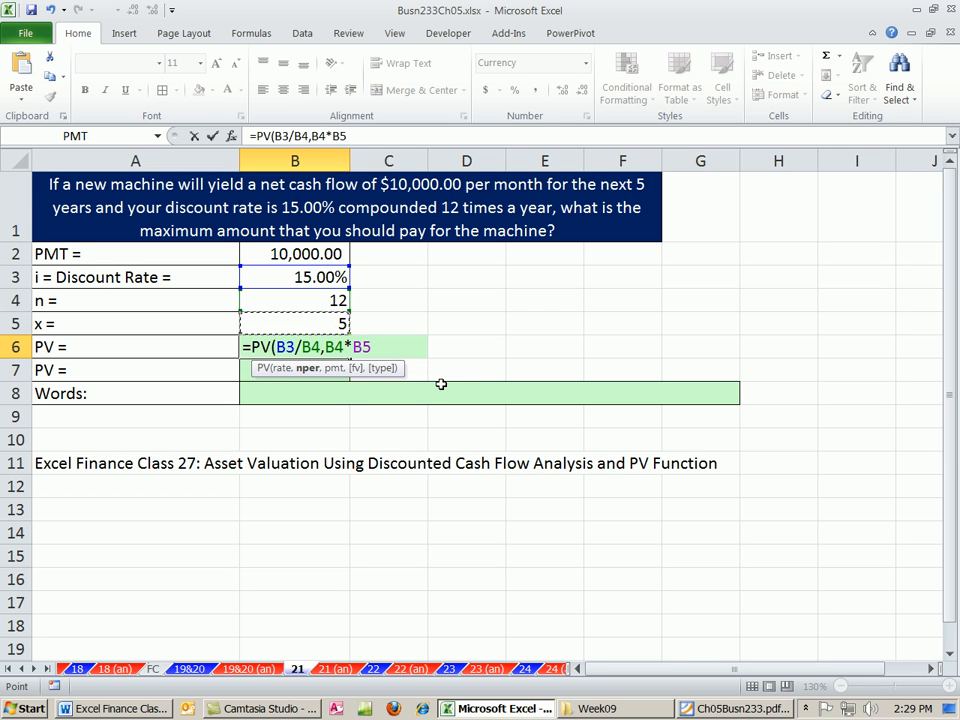
text(,B2)
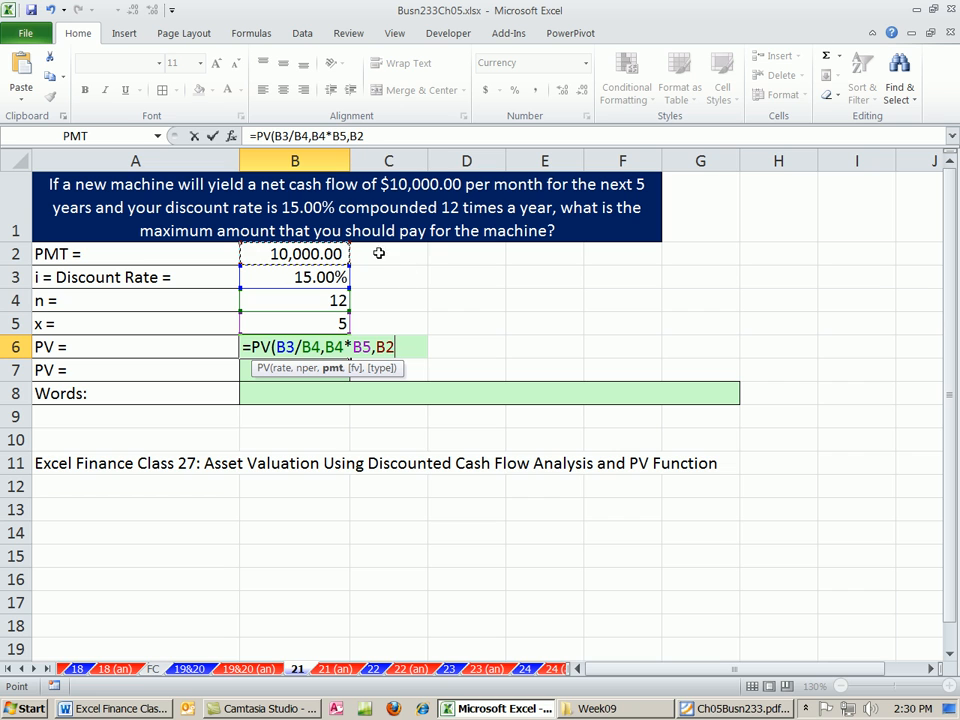
mouse_move(477, 272)
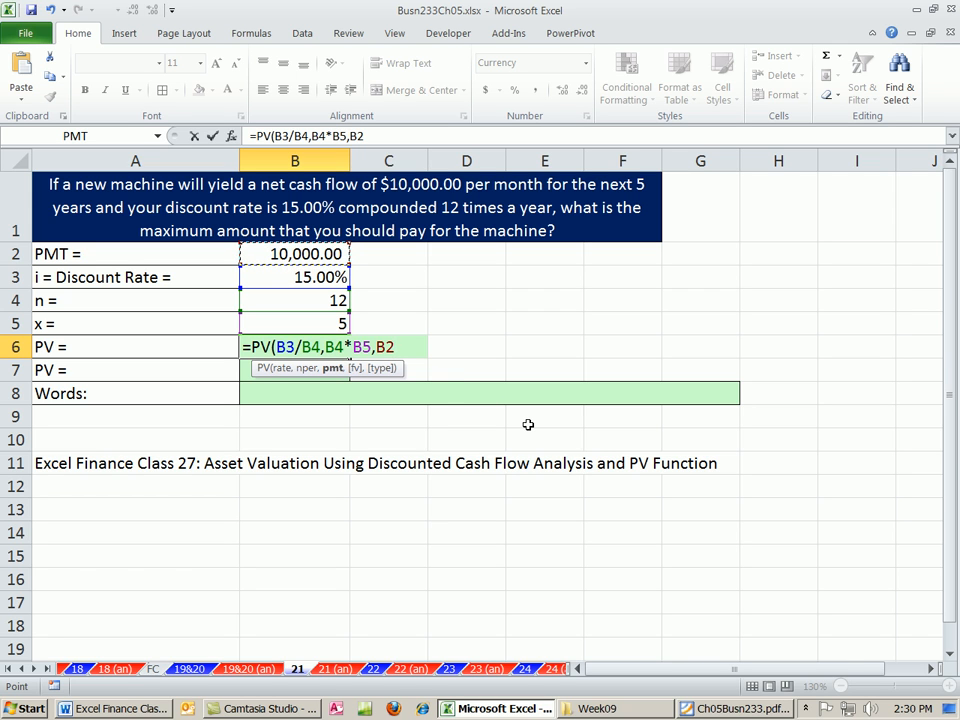
mouse_move(388, 402)
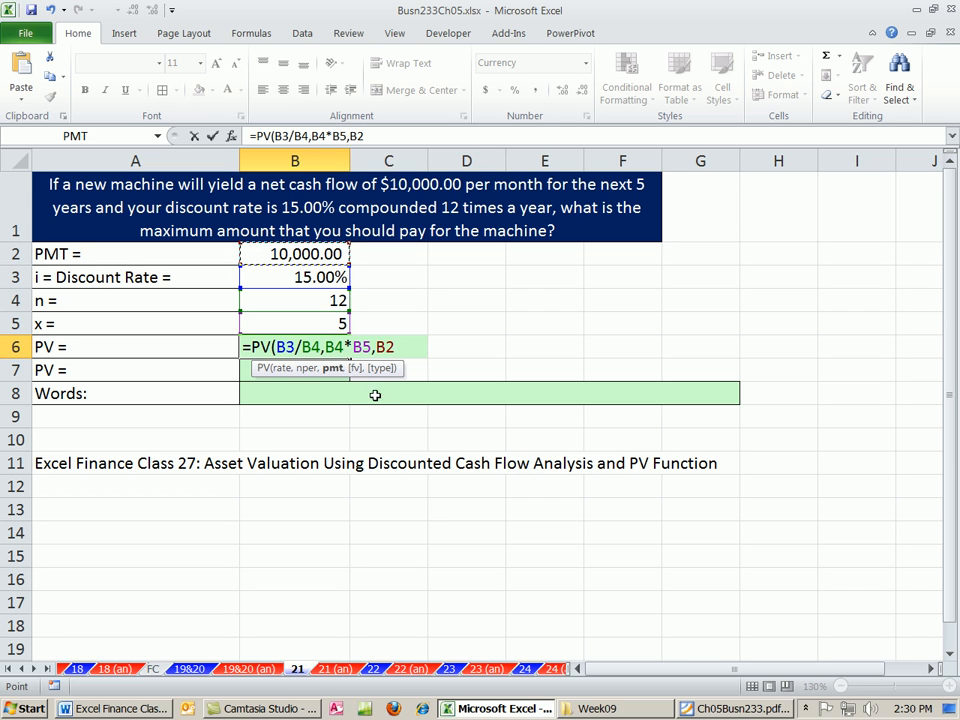
mouse_move(390, 368)
text())
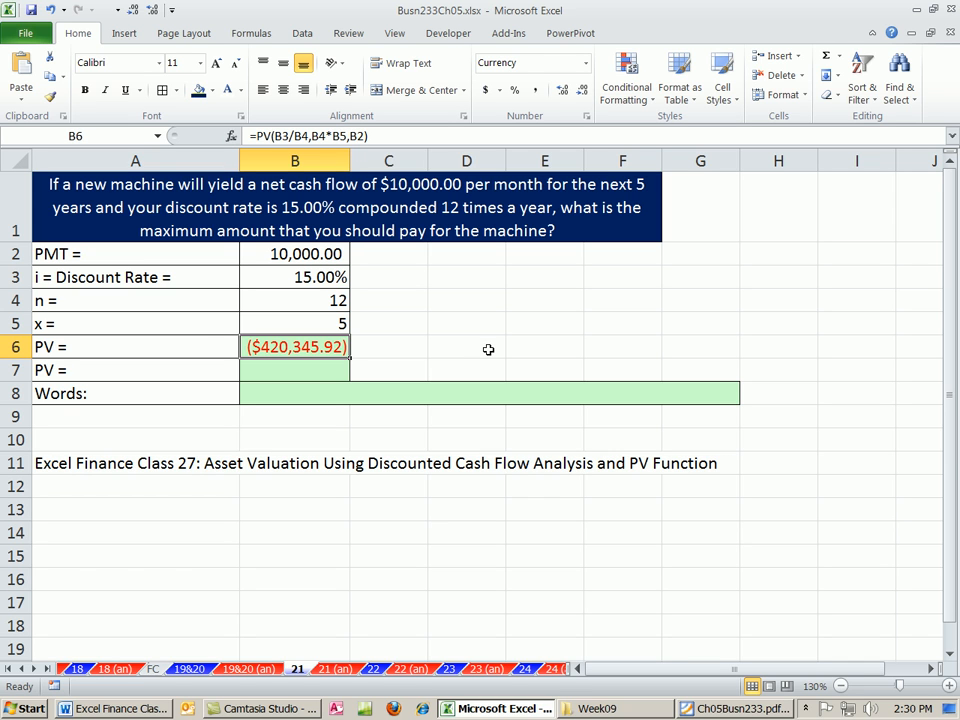
Enter comparison prices -400000 in D6 and -450000 in F6
click(466, 347)
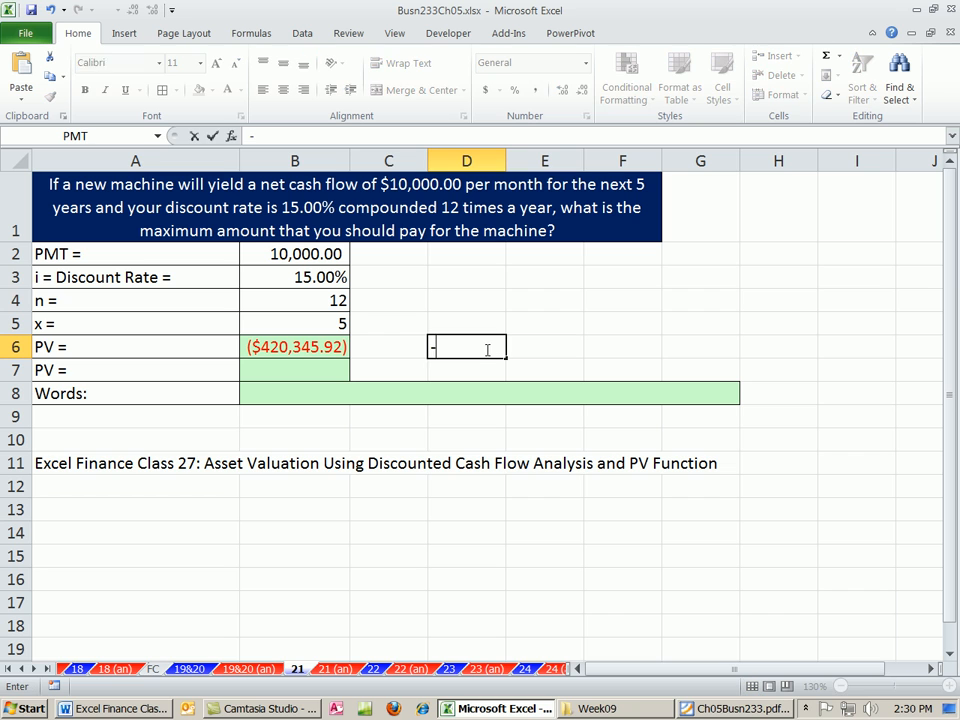
text(4)
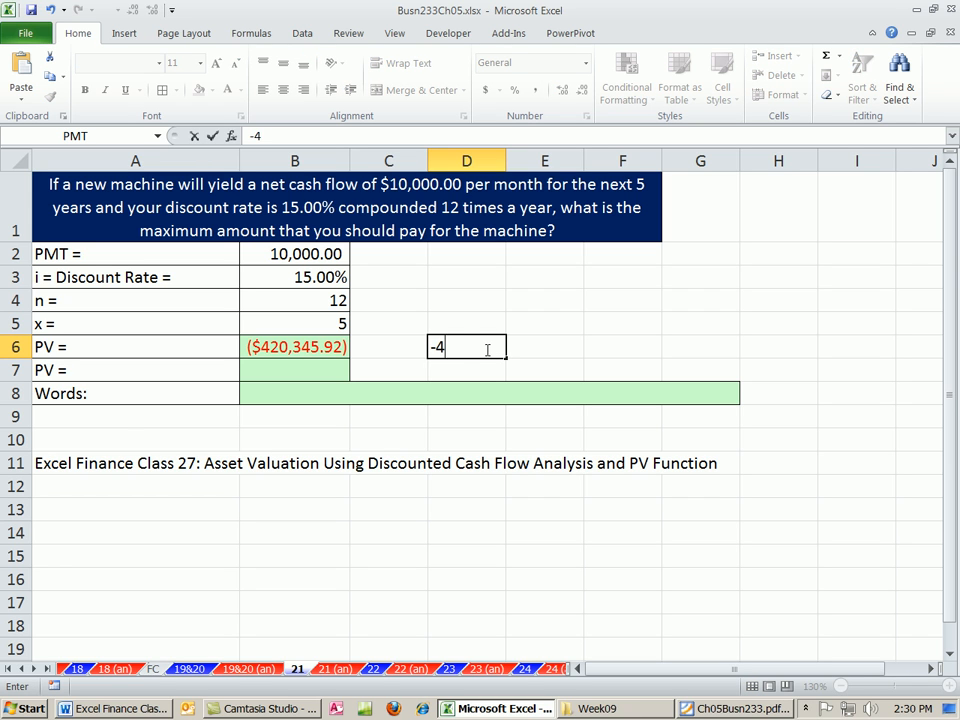
text(00000)
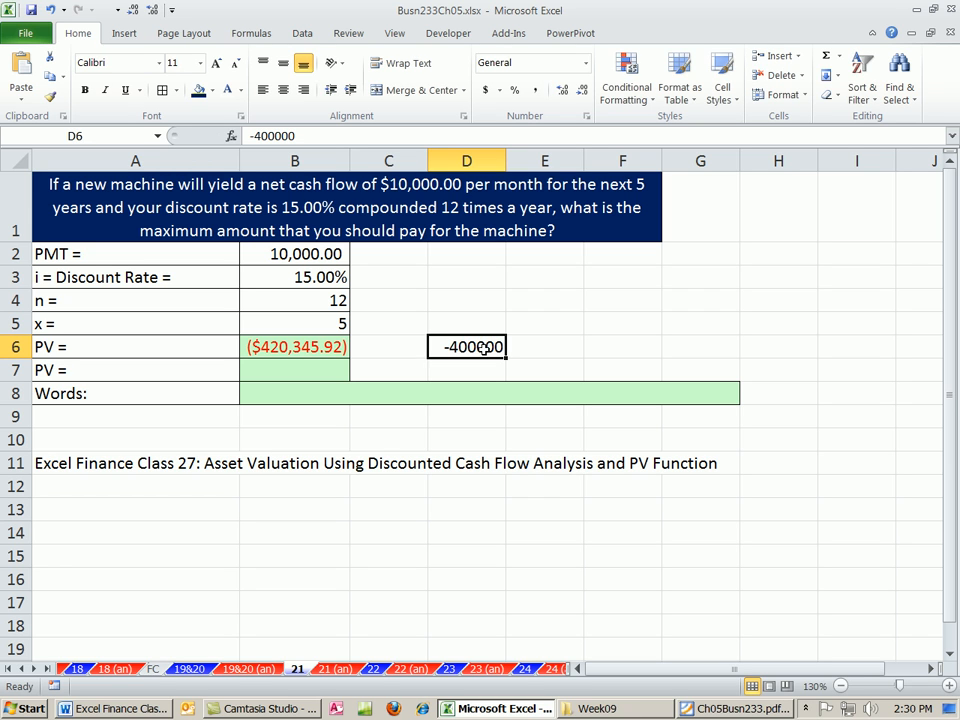
mouse_move(272, 352)
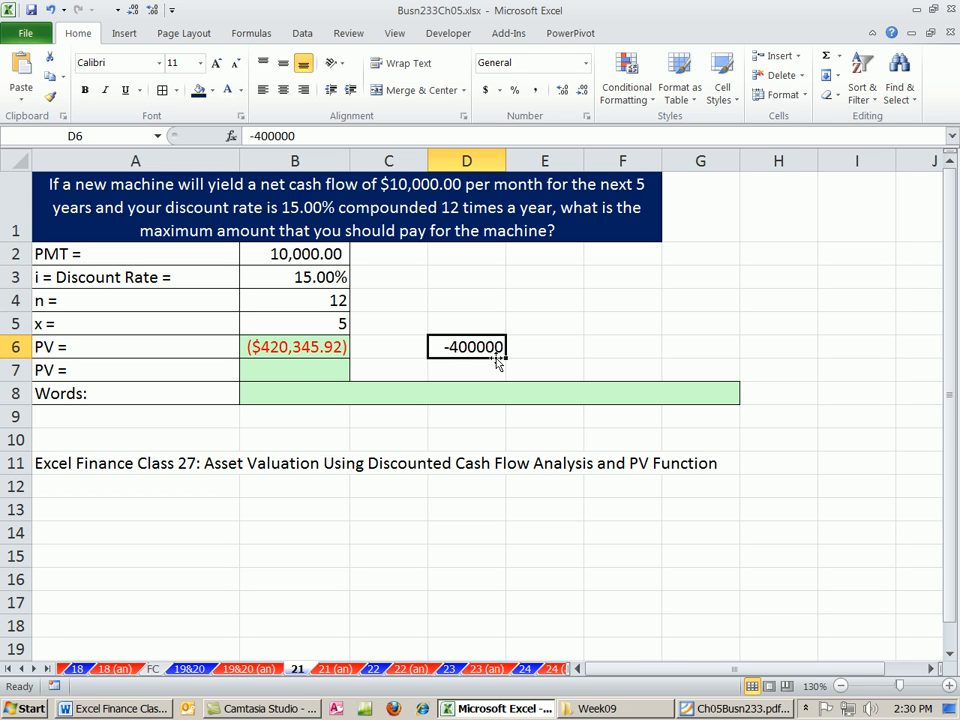
mouse_move(473, 353)
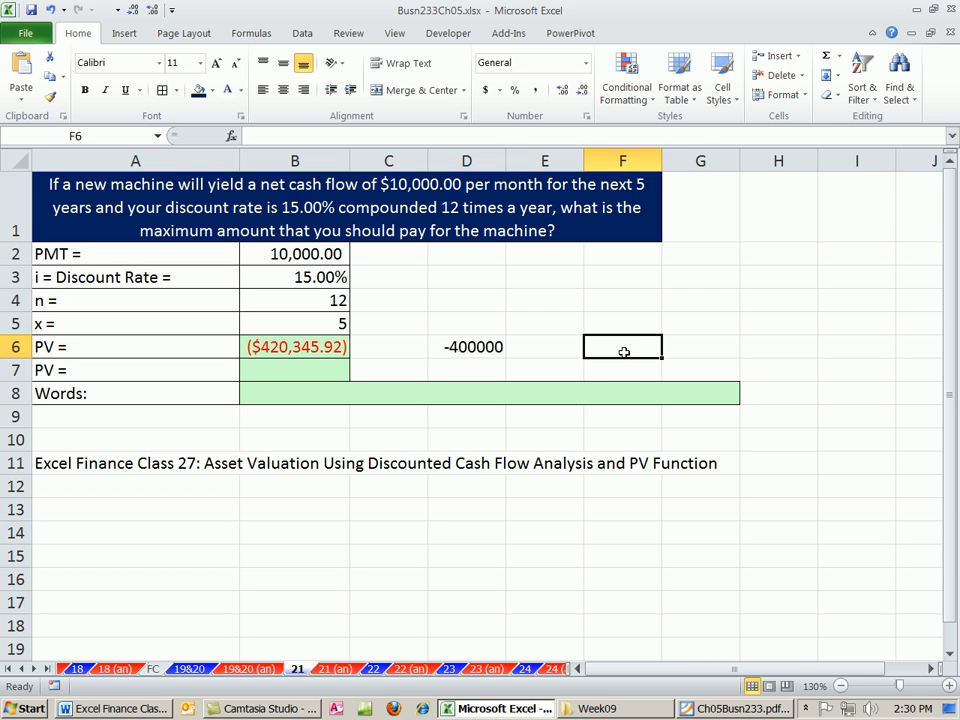
text(-450000)
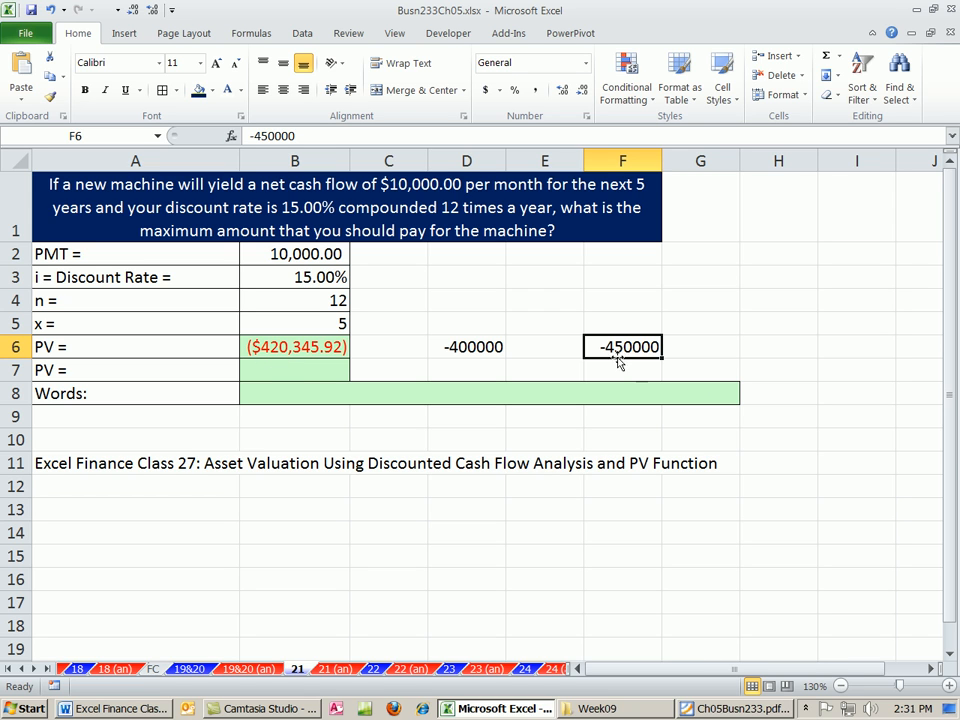
mouse_move(291, 389)
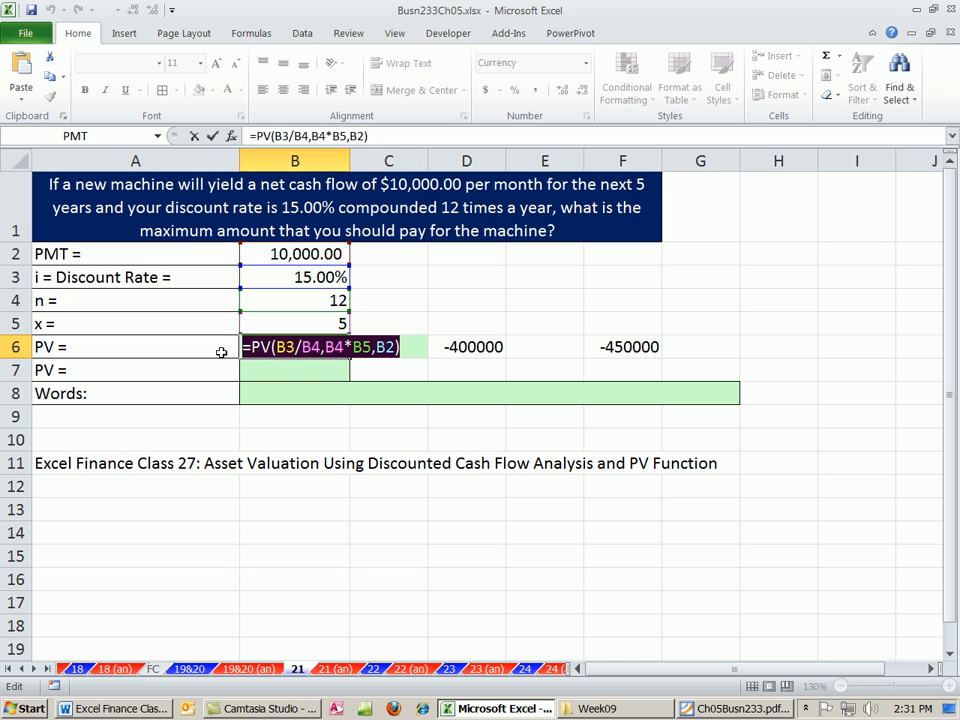
Retype =PV(B3/B4,B4*B5,B2) in B7 to show ($420,345.92) again
key(Enter)
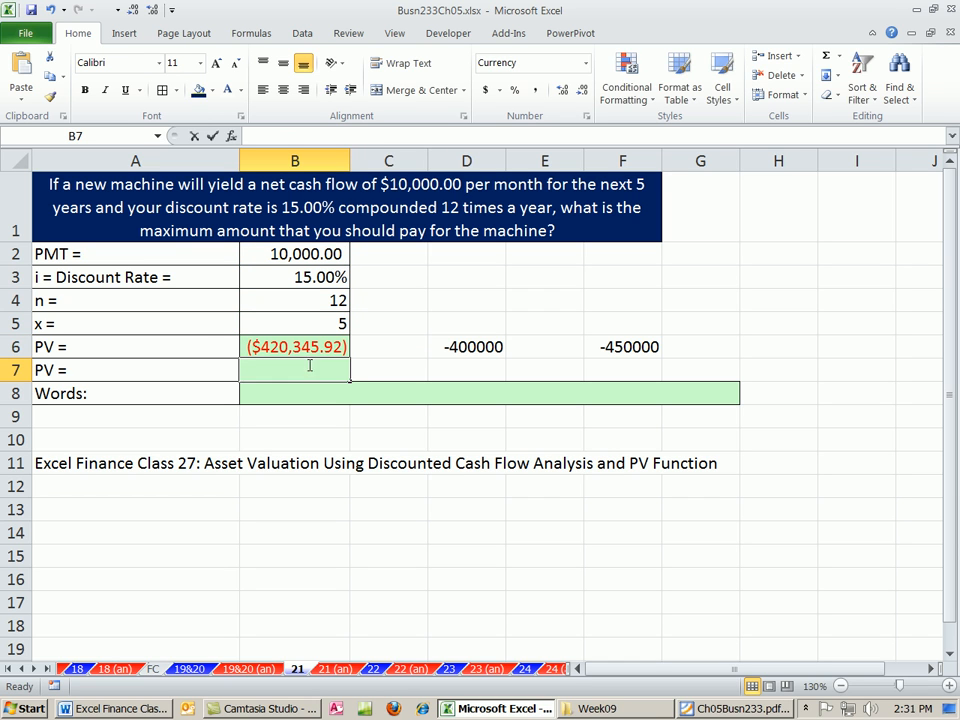
text(=PV(B3/B4,B4*B5,B2))
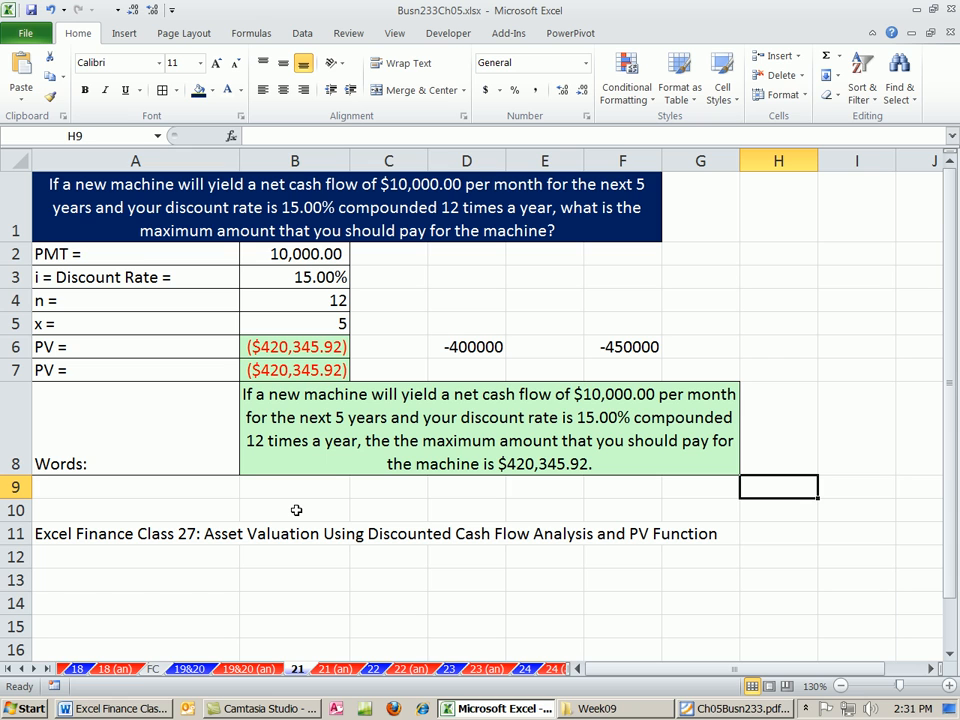
mouse_move(344, 641)
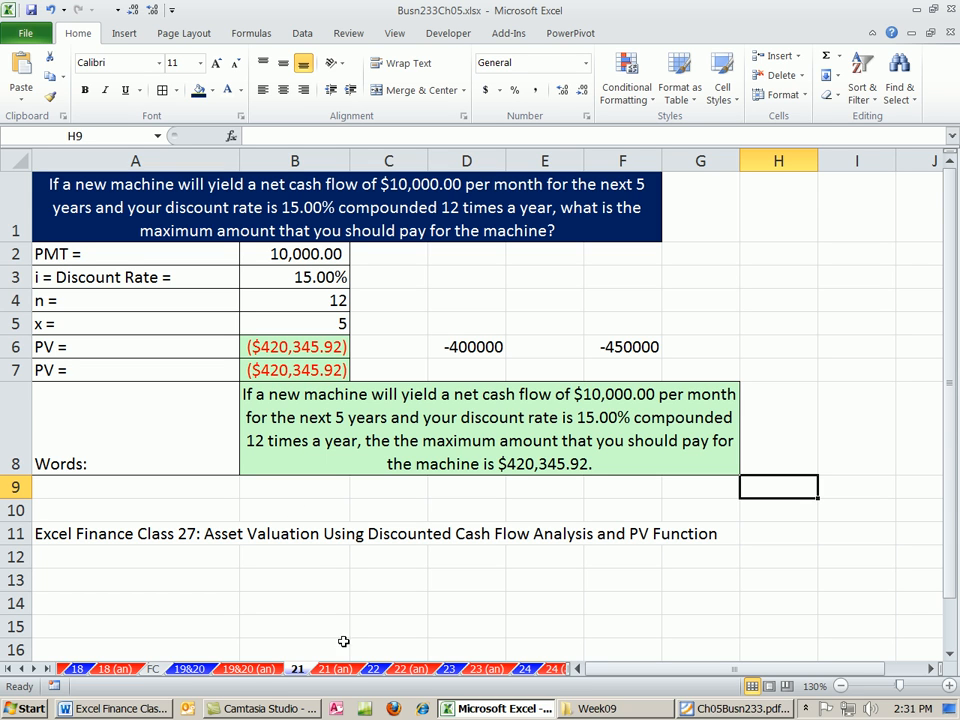
mouse_move(220, 473)
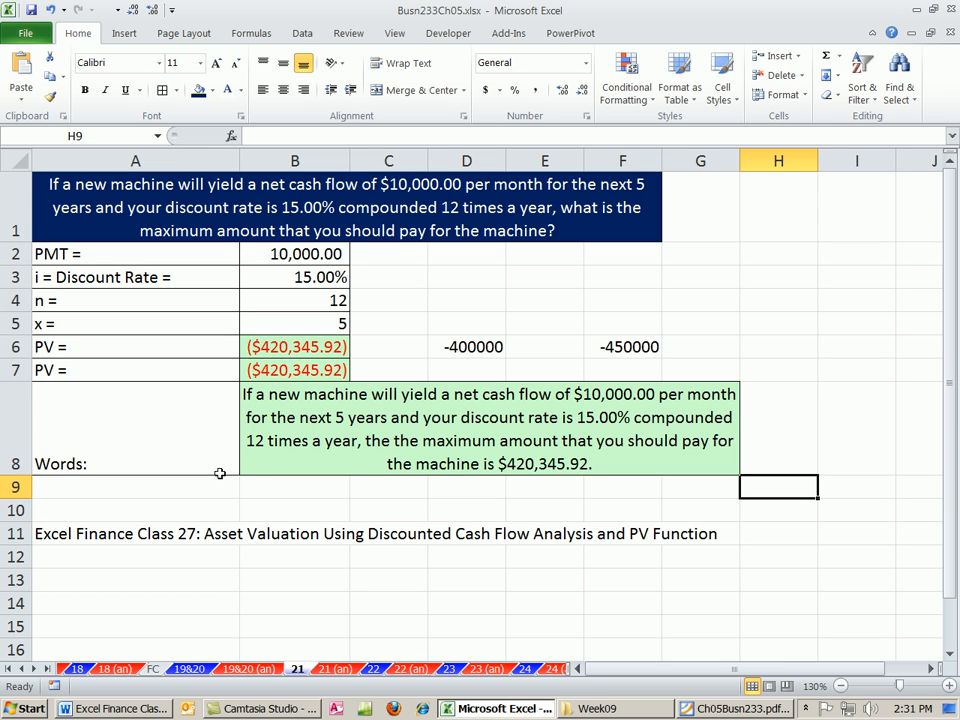